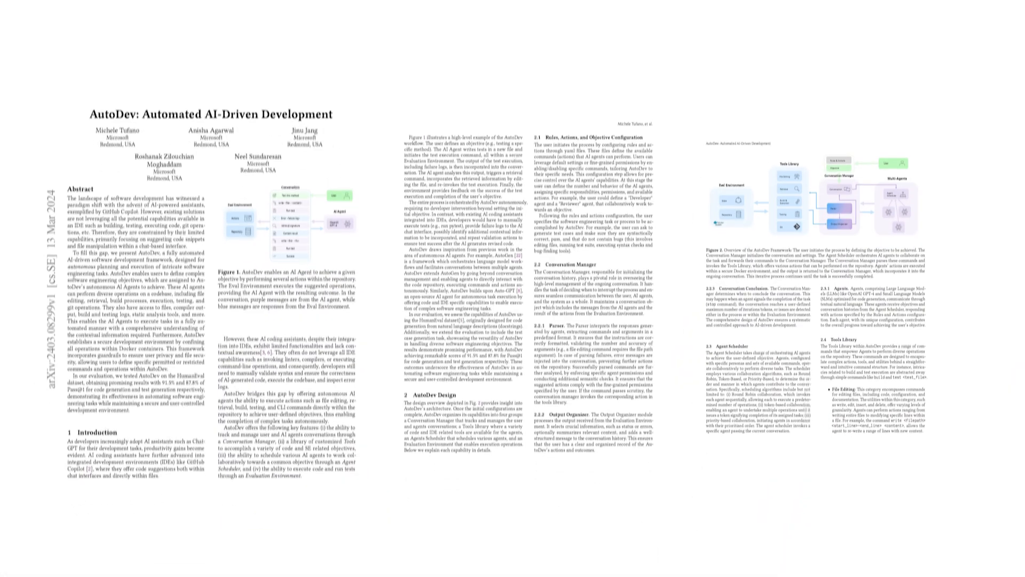
{"action": "scroll", "scroll_direction": "down", "scroll_amount": 3}
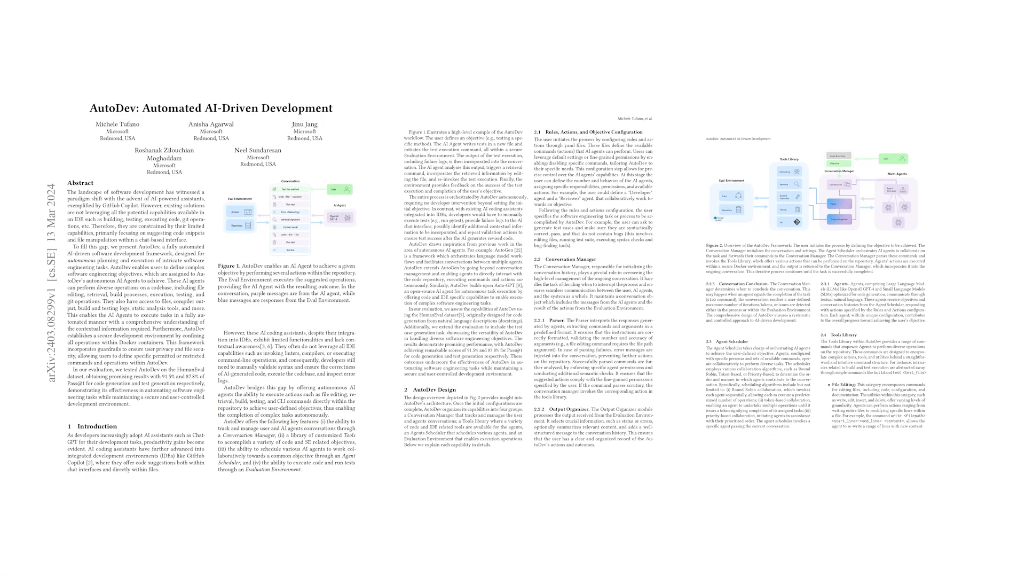